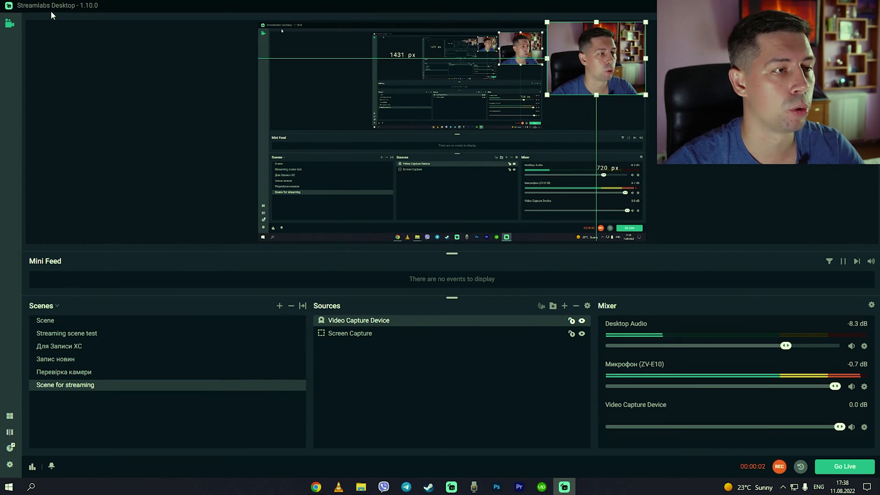
{"action": "mouse_move", "coordinate": [128, 224]}
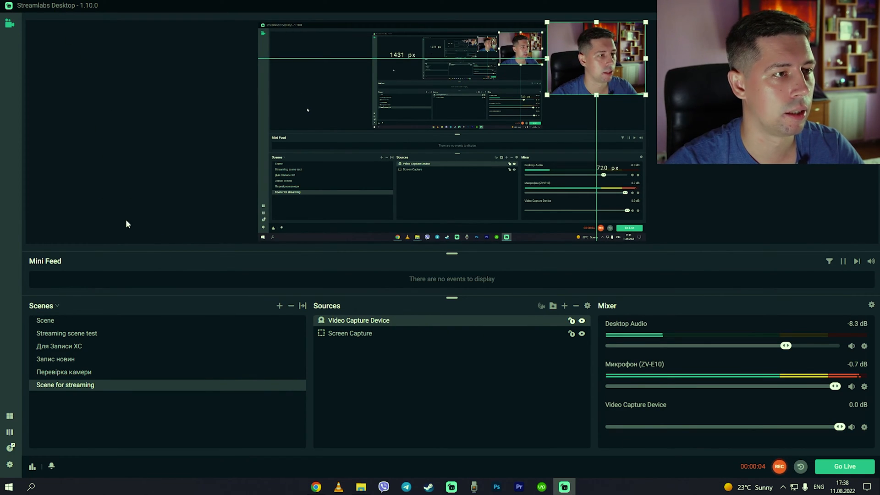
{"action": "mouse_move", "coordinate": [131, 211]}
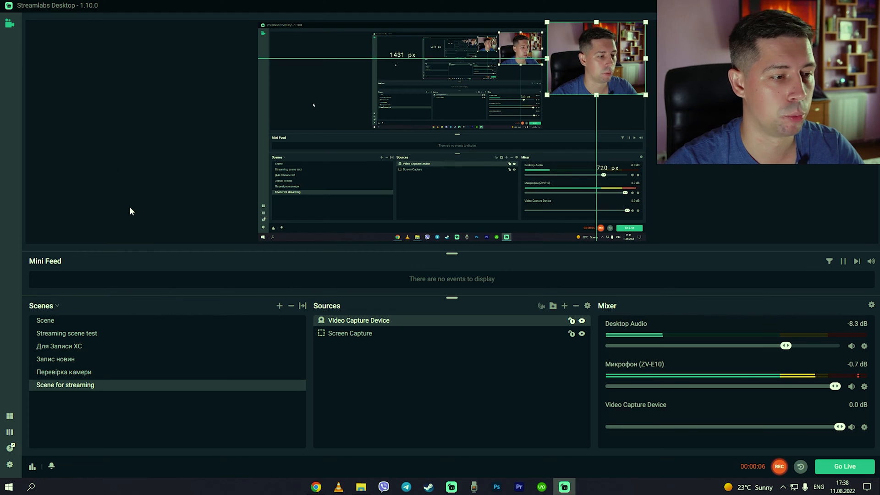
{"action": "mouse_move", "coordinate": [228, 304]}
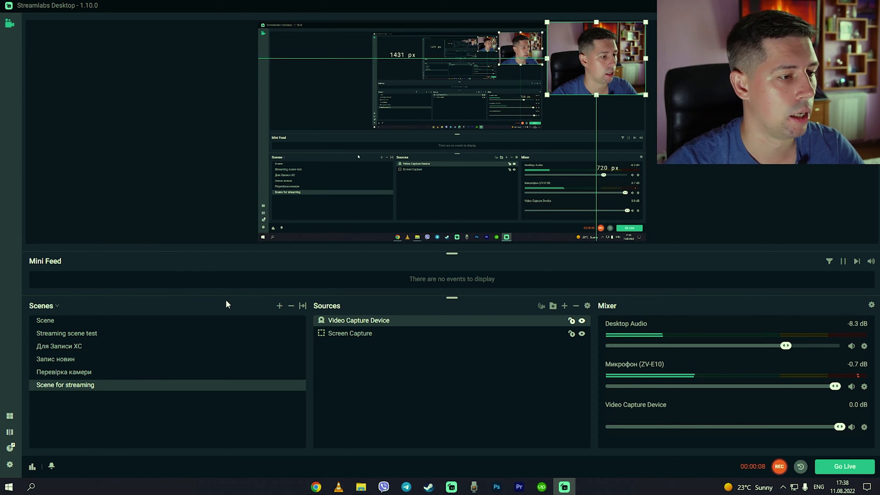
{"action": "mouse_move", "coordinate": [280, 306]}
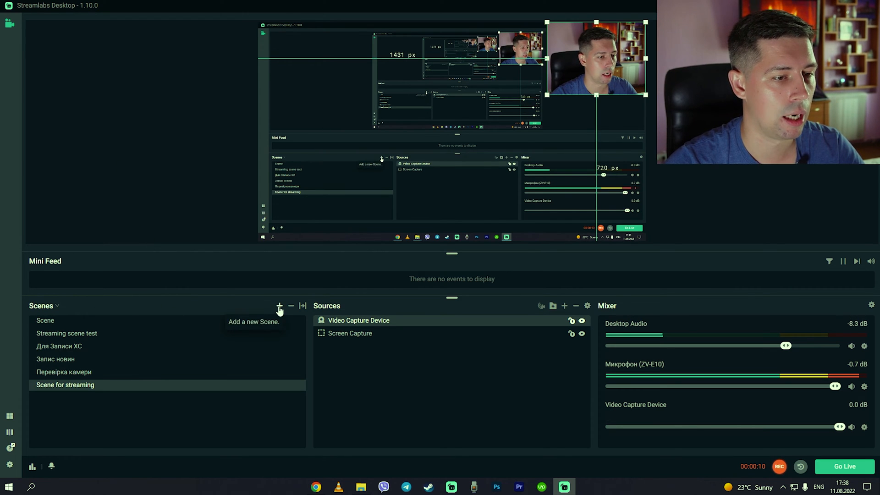
- Start a new scene and browse source type descriptions, cancelling both without adding anything
{"action": "left_click", "coordinate": [279, 306]}
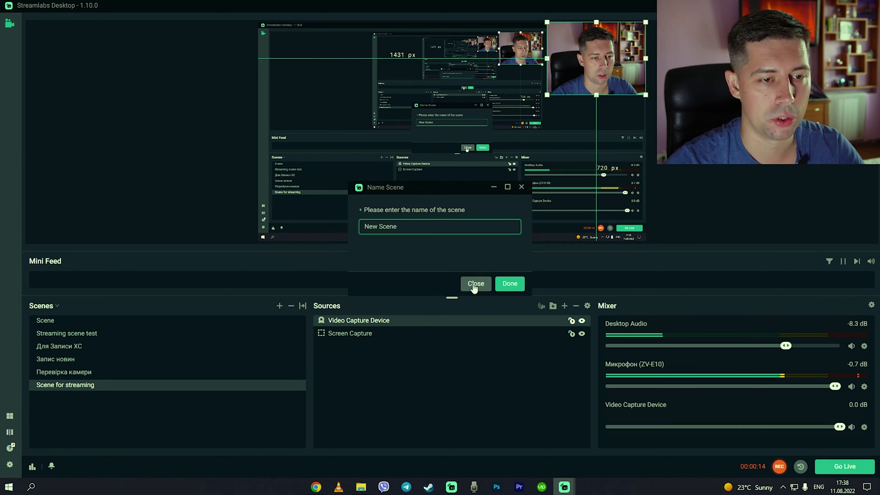
{"action": "left_click", "coordinate": [476, 284]}
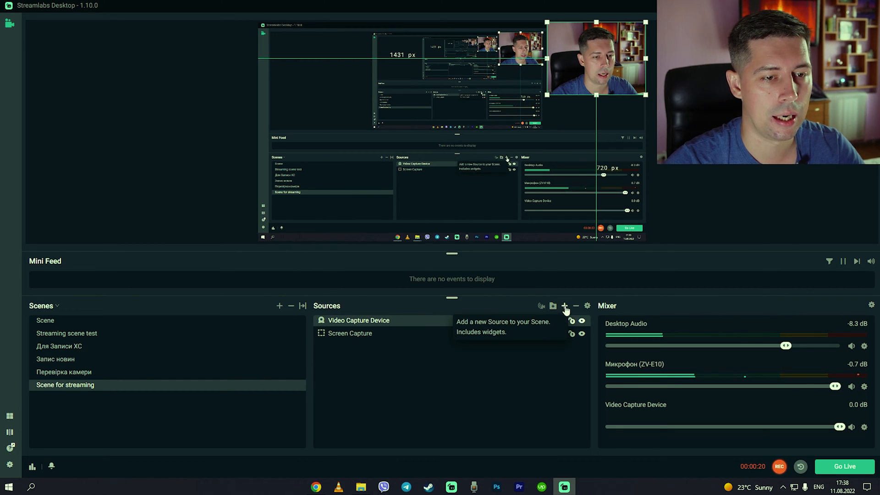
{"action": "left_click", "coordinate": [564, 306]}
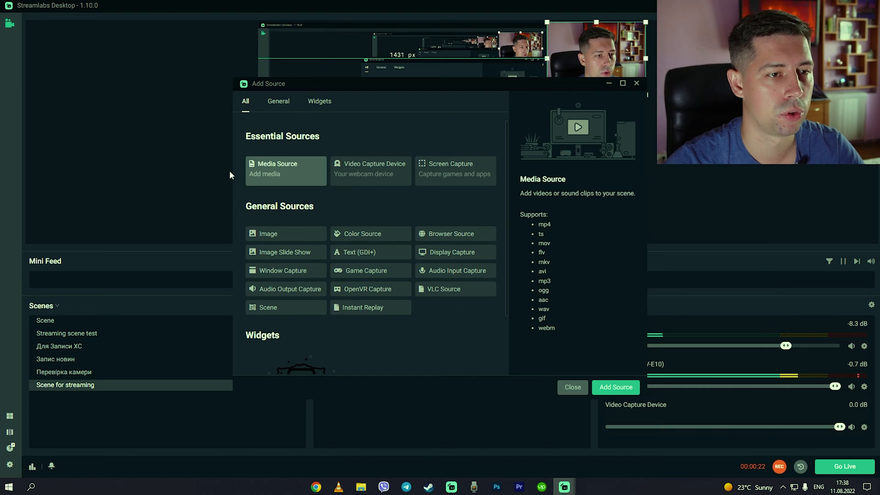
{"action": "mouse_move", "coordinate": [465, 176]}
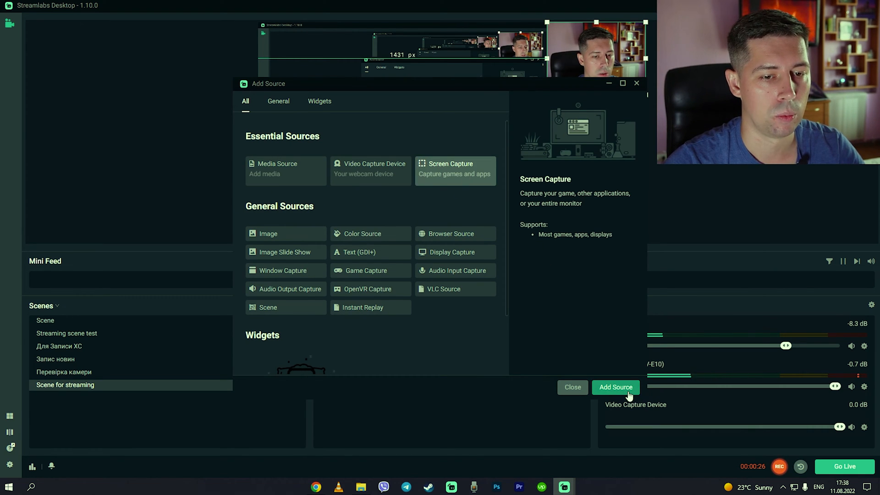
{"action": "left_click", "coordinate": [615, 387]}
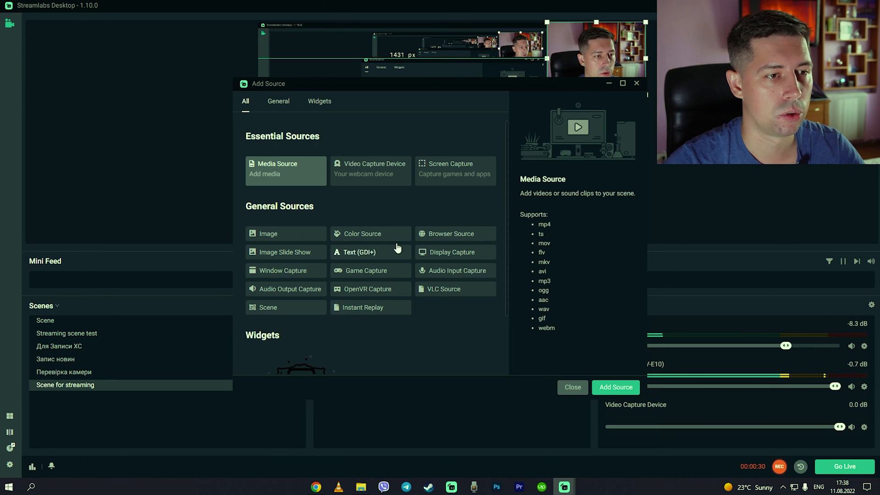
{"action": "left_click", "coordinate": [371, 170]}
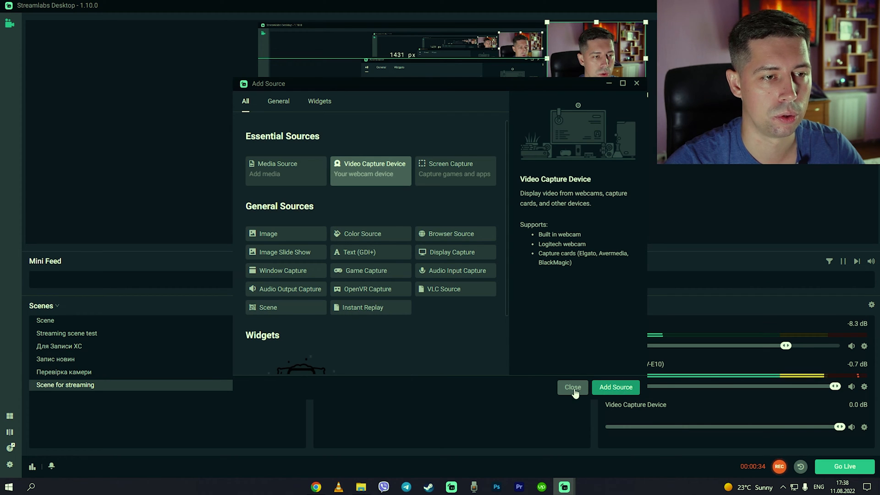
{"action": "left_click", "coordinate": [573, 388]}
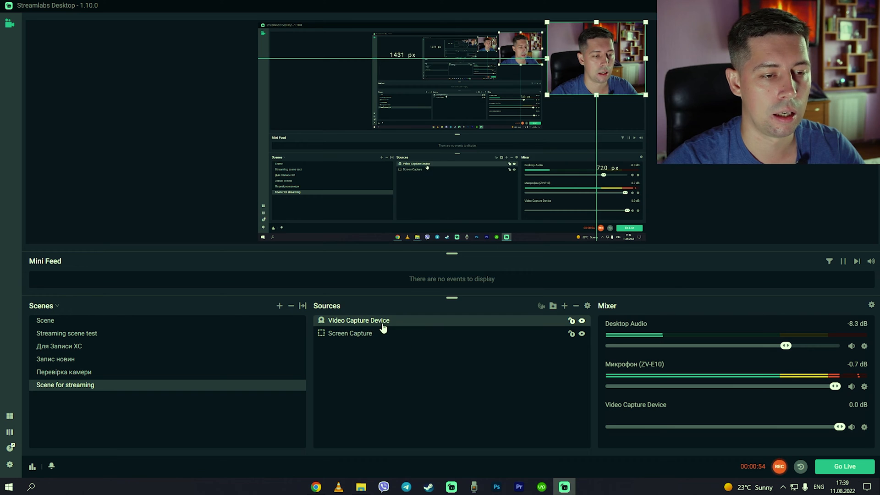
- View the Video Capture Device settings unchanged, then open its Edit Filters list
{"action": "double_click", "coordinate": [359, 320]}
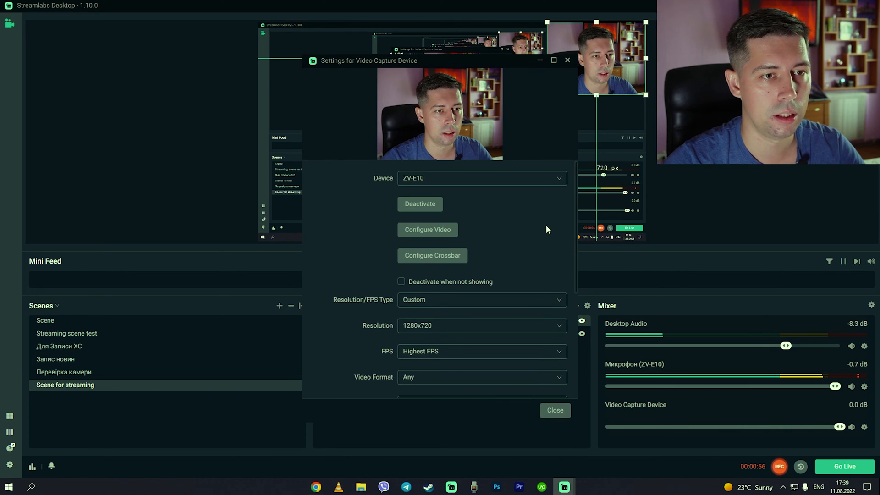
{"action": "mouse_move", "coordinate": [450, 123]}
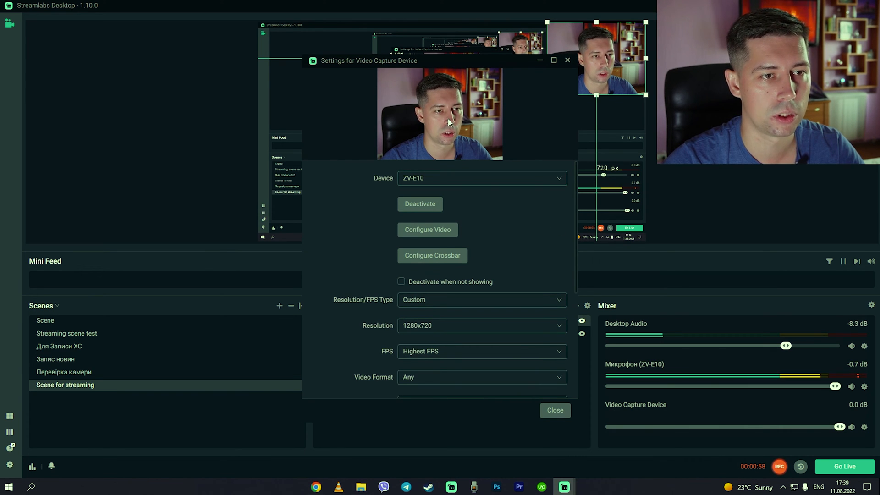
{"action": "mouse_move", "coordinate": [558, 108]}
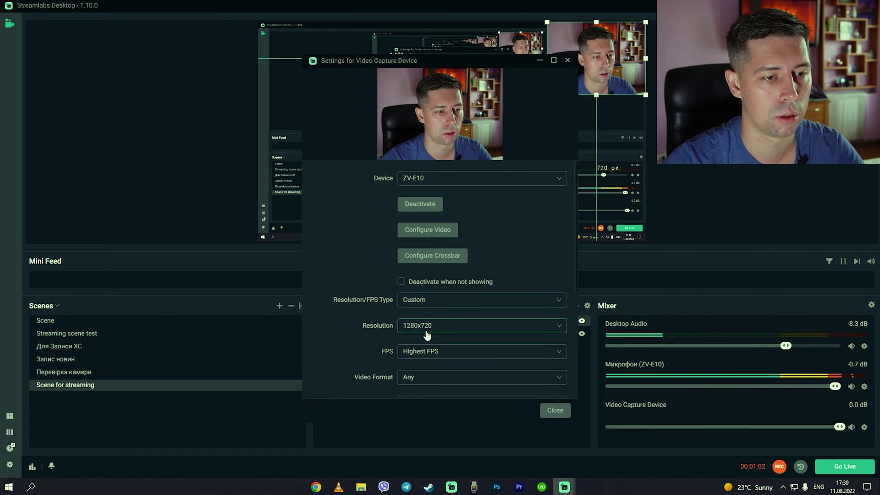
{"action": "mouse_move", "coordinate": [489, 266]}
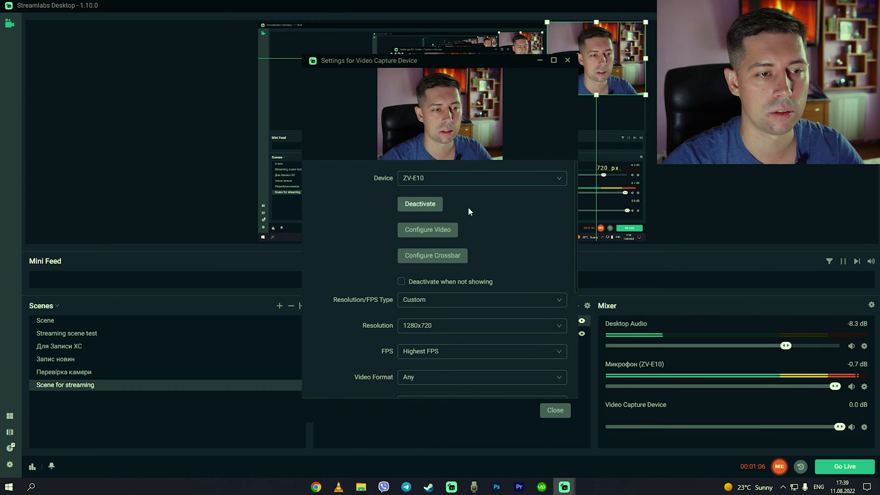
{"action": "mouse_move", "coordinate": [529, 222]}
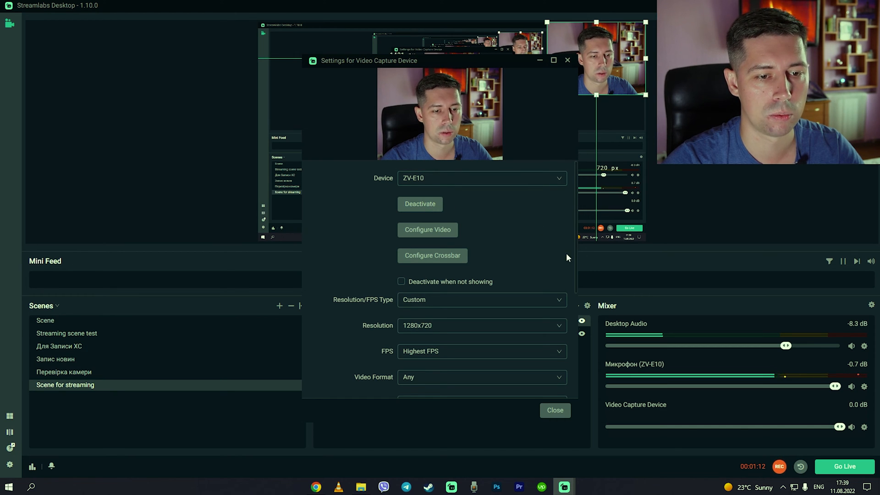
{"action": "left_click", "coordinate": [555, 410]}
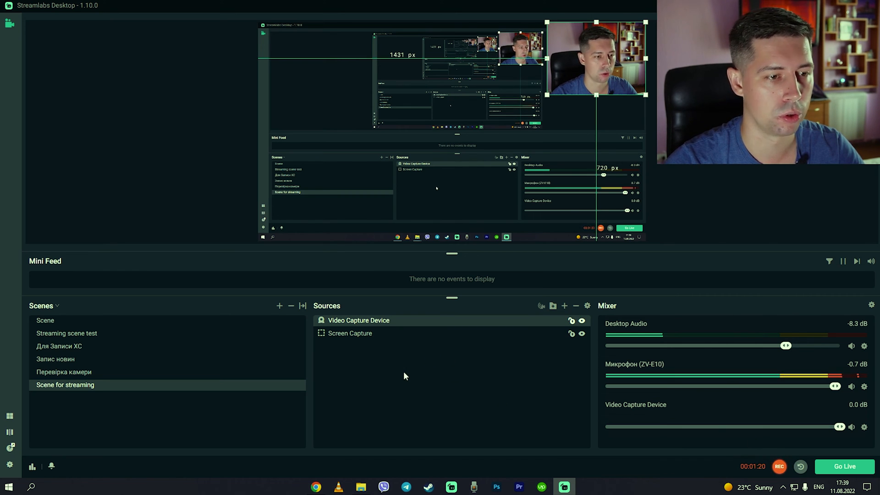
{"action": "mouse_move", "coordinate": [488, 364]}
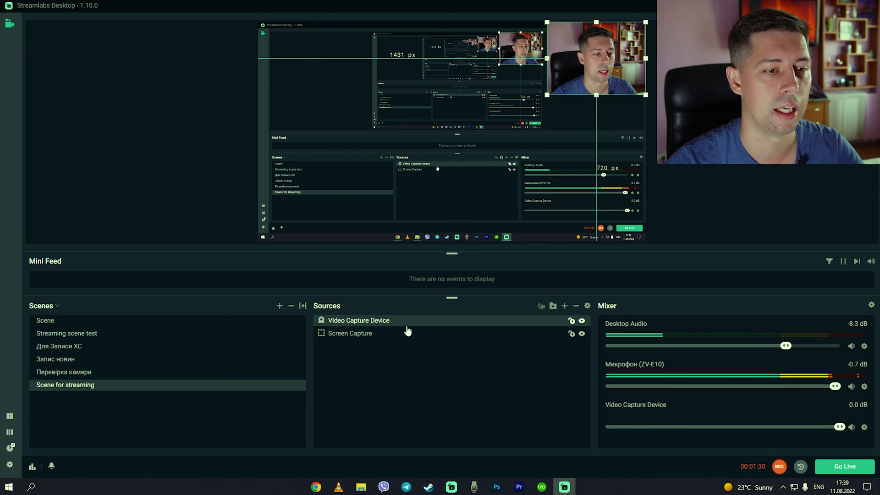
{"action": "right_click", "coordinate": [371, 323]}
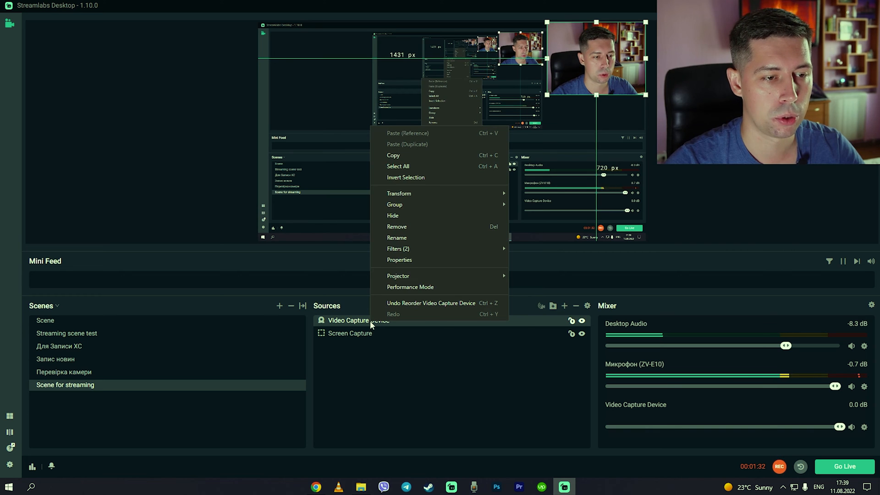
{"action": "mouse_move", "coordinate": [417, 248]}
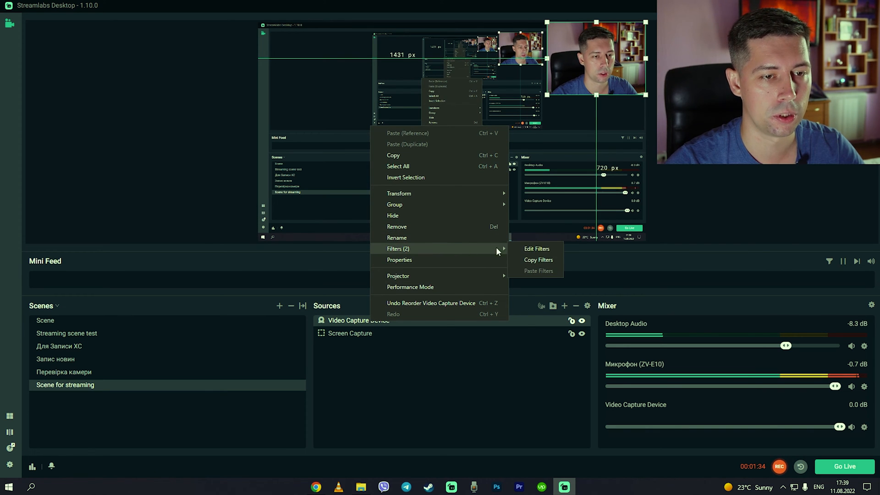
{"action": "left_click", "coordinate": [537, 249]}
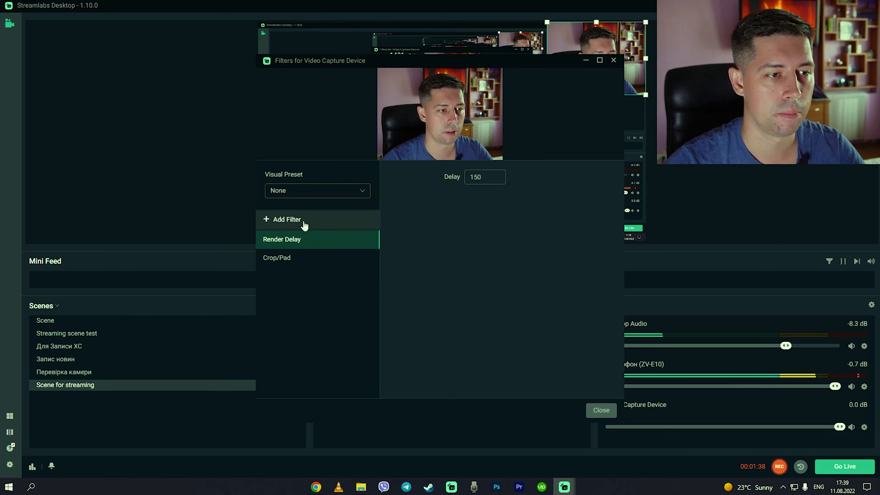
- Browse the Render Delay filter type without adding it, then select the 150 Delay field
{"action": "left_click", "coordinate": [286, 219]}
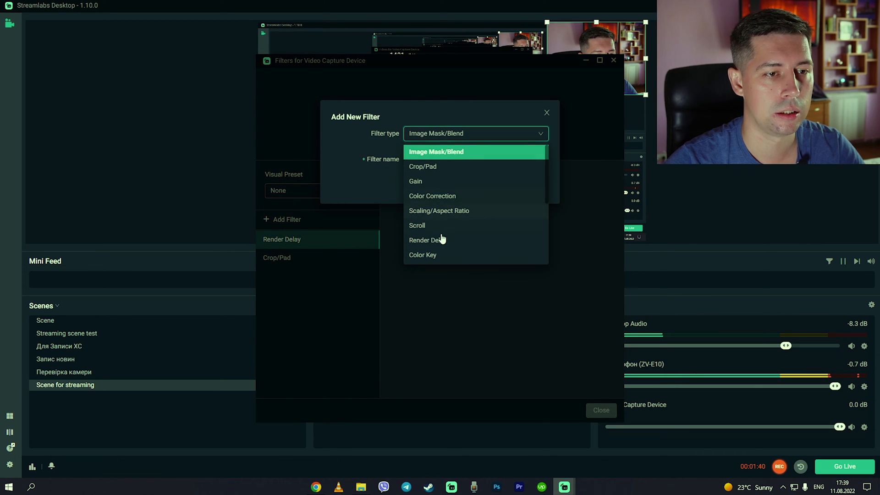
{"action": "mouse_move", "coordinate": [452, 243]}
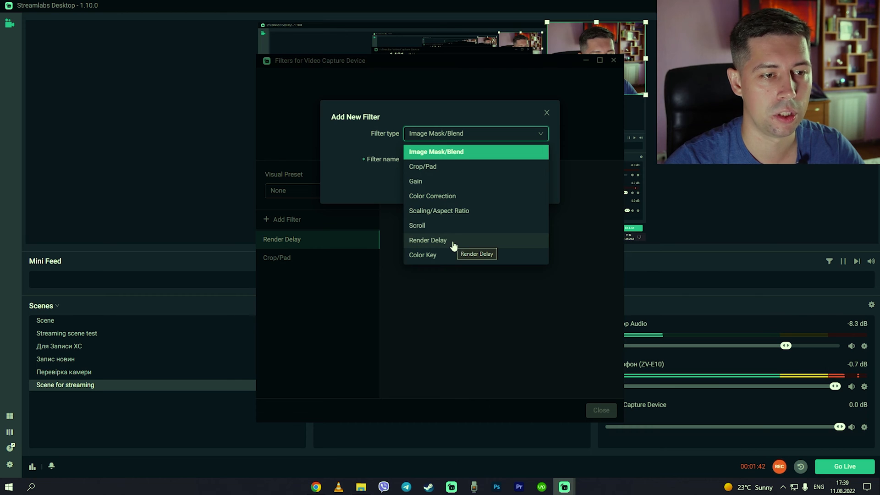
{"action": "left_click", "coordinate": [427, 240]}
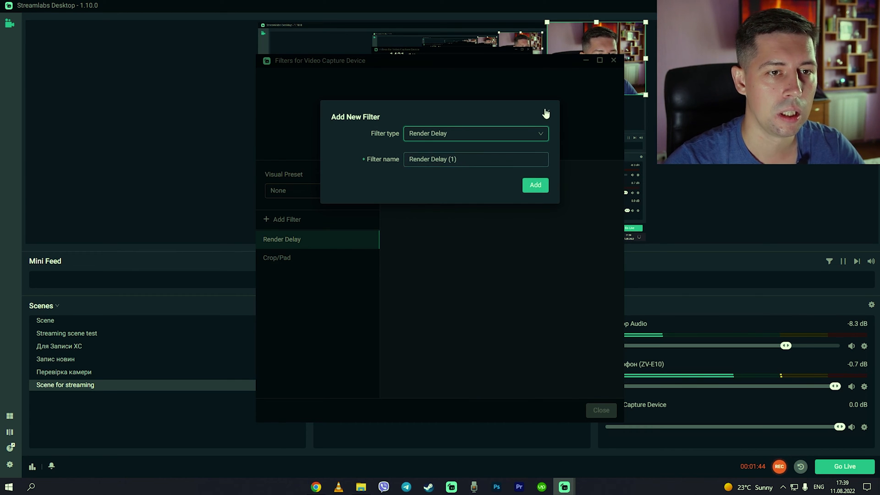
{"action": "left_click", "coordinate": [535, 185]}
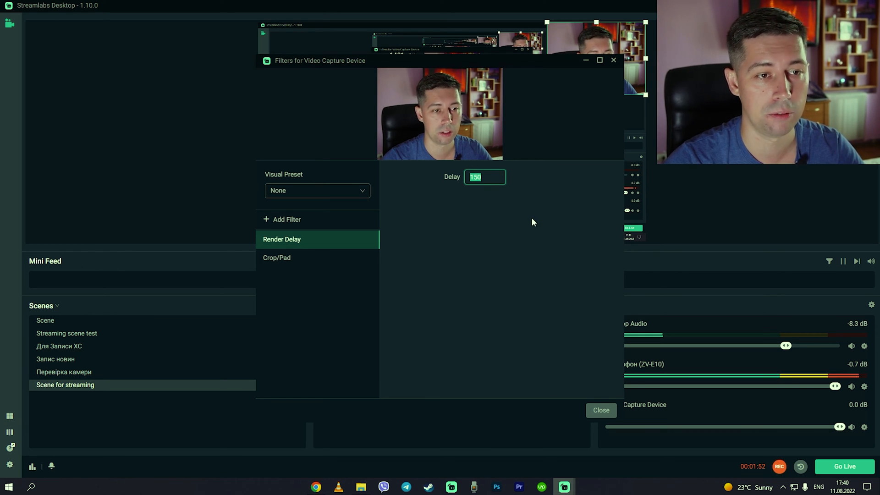
{"action": "mouse_move", "coordinate": [773, 482]}
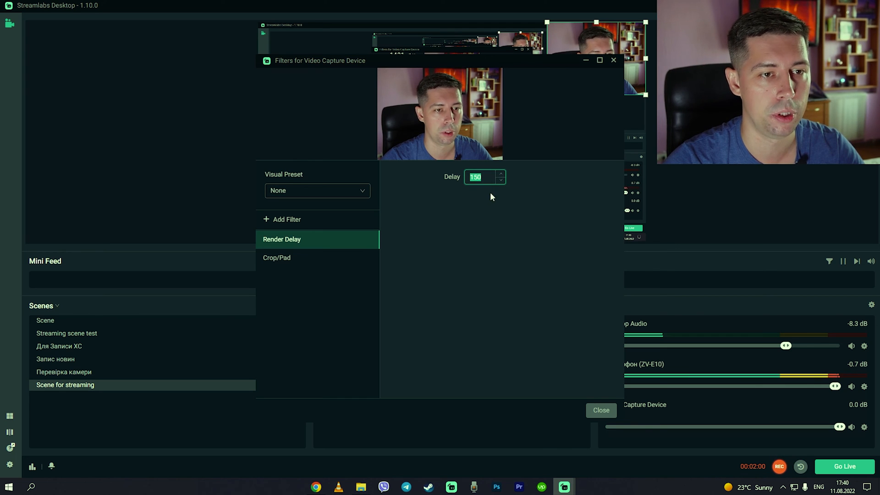
{"action": "left_click", "coordinate": [277, 257]}
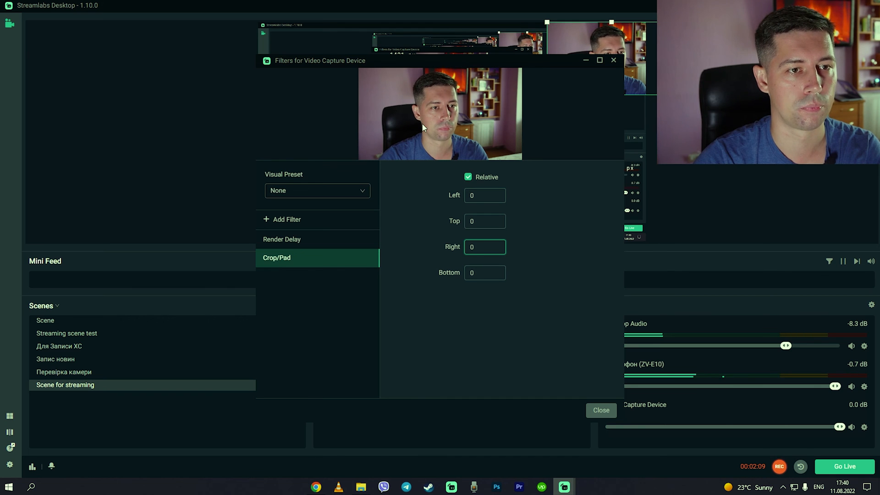
- Crop the webcam image by 150 on left and right in Crop/Pad, and close filters
{"action": "left_click", "coordinate": [482, 196]}
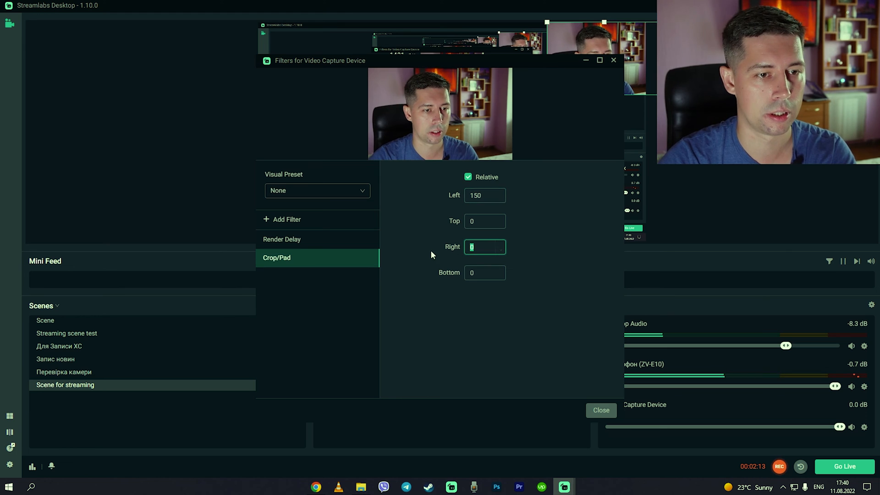
{"action": "type", "text": "150"}
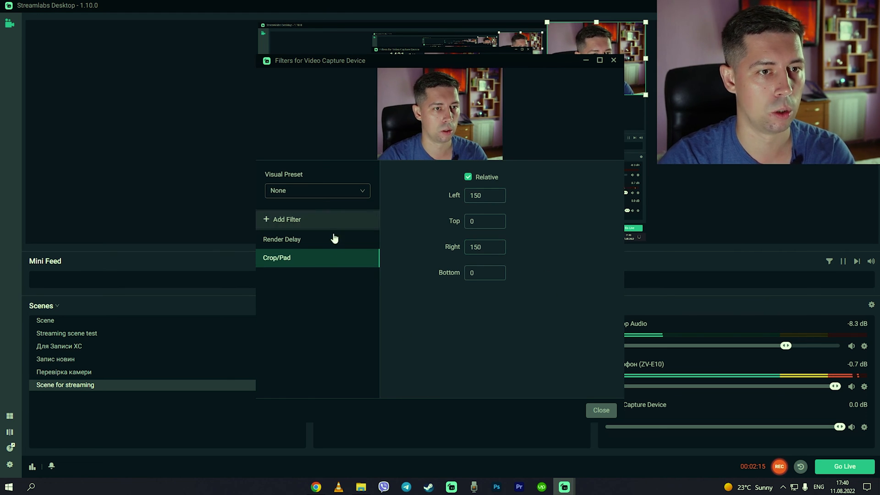
{"action": "left_click", "coordinate": [601, 410]}
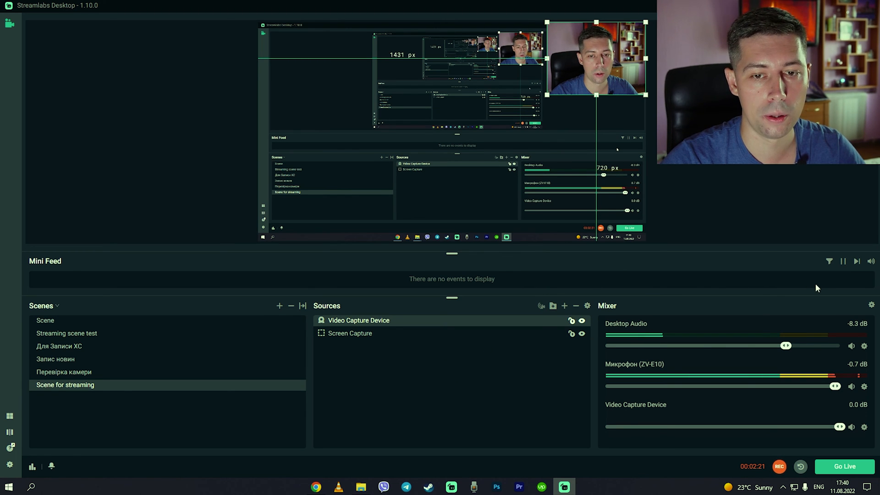
{"action": "mouse_move", "coordinate": [871, 304]}
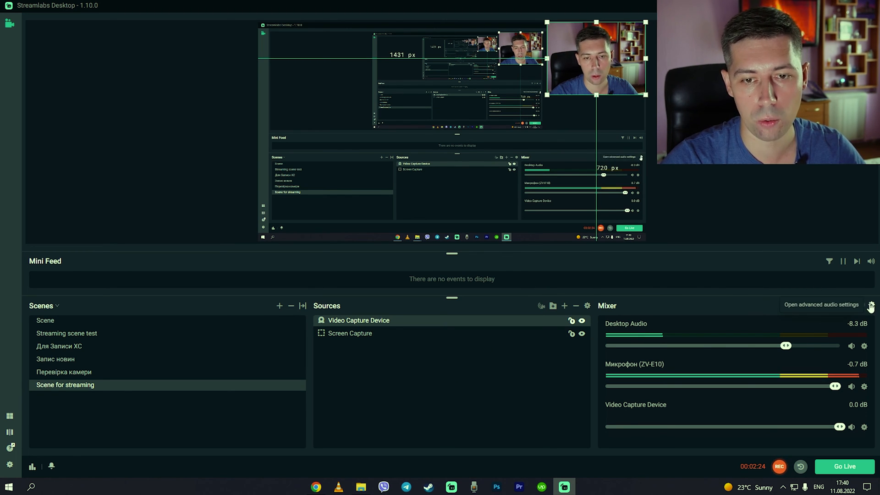
- In advanced audio settings, expand Микрофон (ZV-E10) and select its Sync Offset field
{"action": "left_click", "coordinate": [870, 305]}
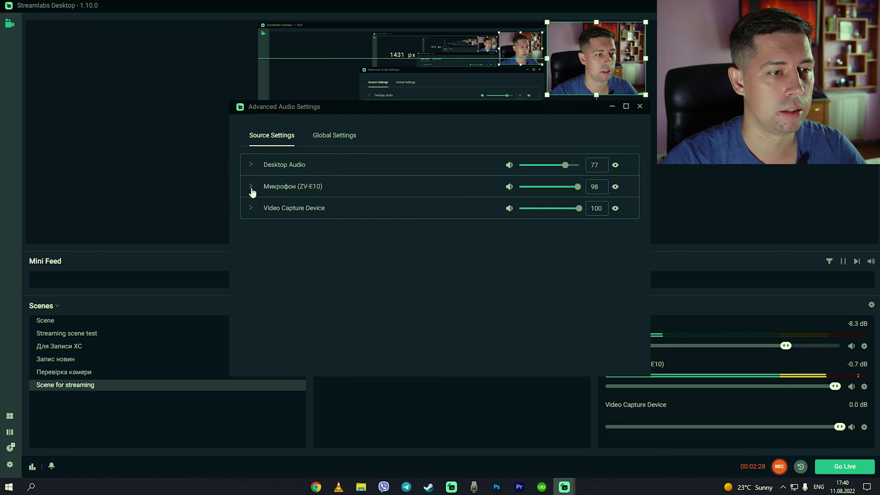
{"action": "left_click", "coordinate": [250, 187]}
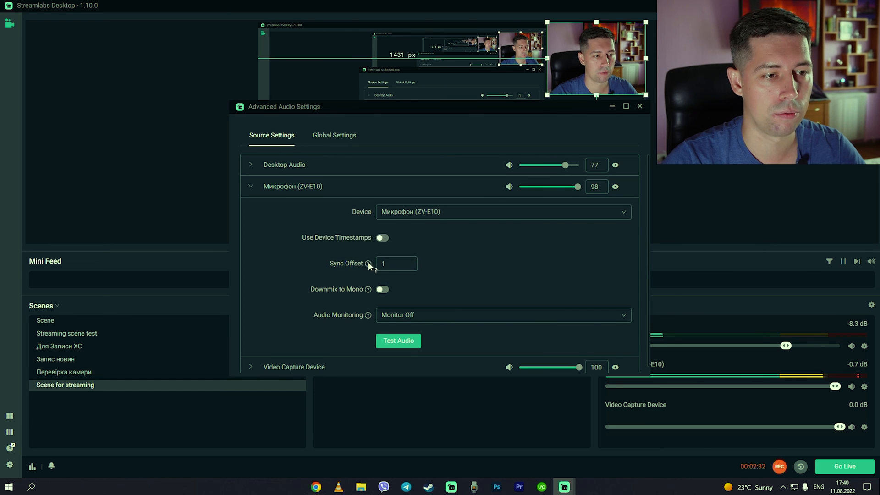
{"action": "left_click", "coordinate": [393, 263]}
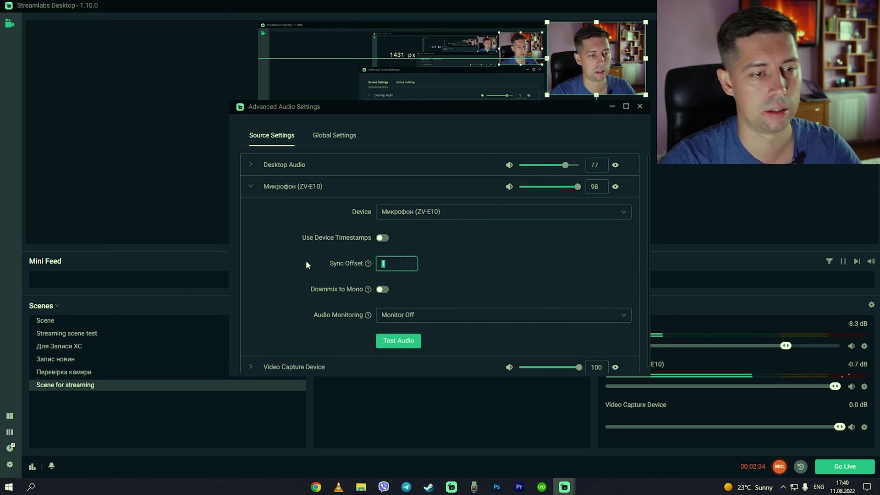